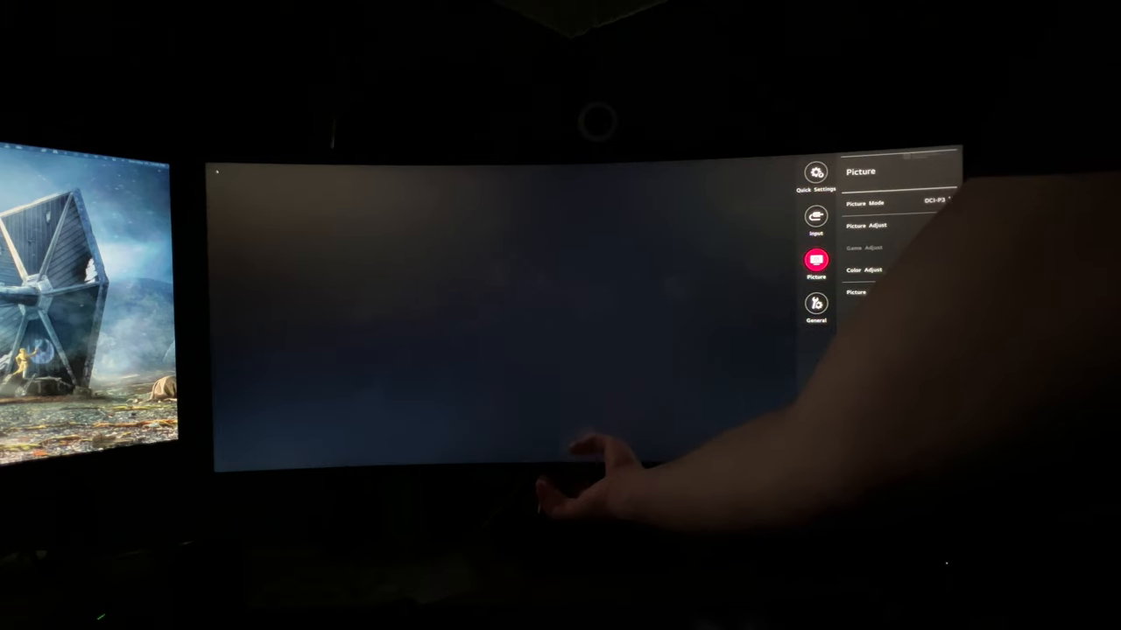
Show the Picture Mode list in the OSD, with DCI-P3 currently chosen
left_click(865, 203)
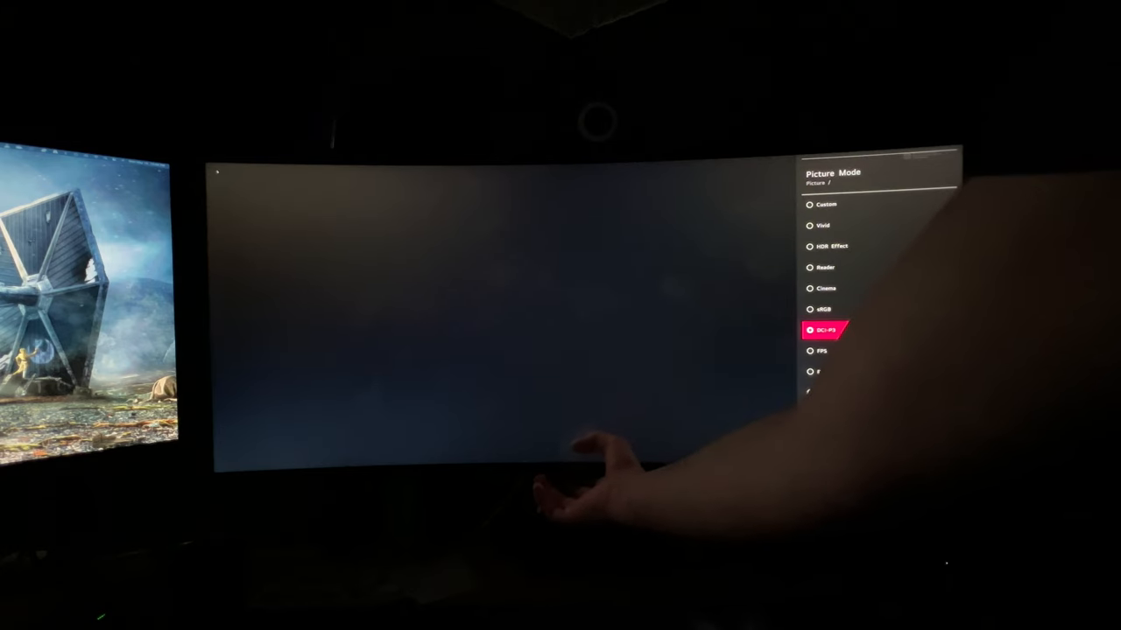